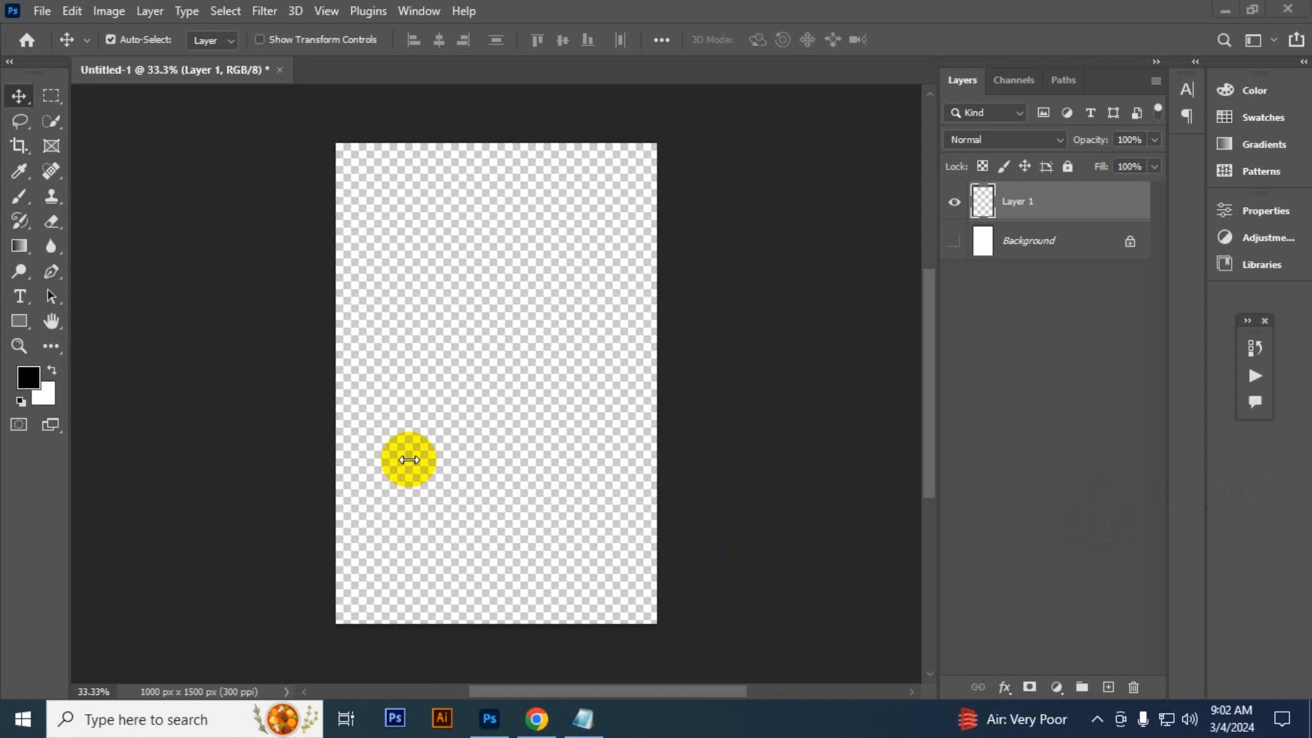
- Purge all of Photoshop's clipboard, histories and caches via Edit > Purge > All
{"action": "left_click_drag", "start_coordinate": [408, 460], "coordinate": [251, 273]}
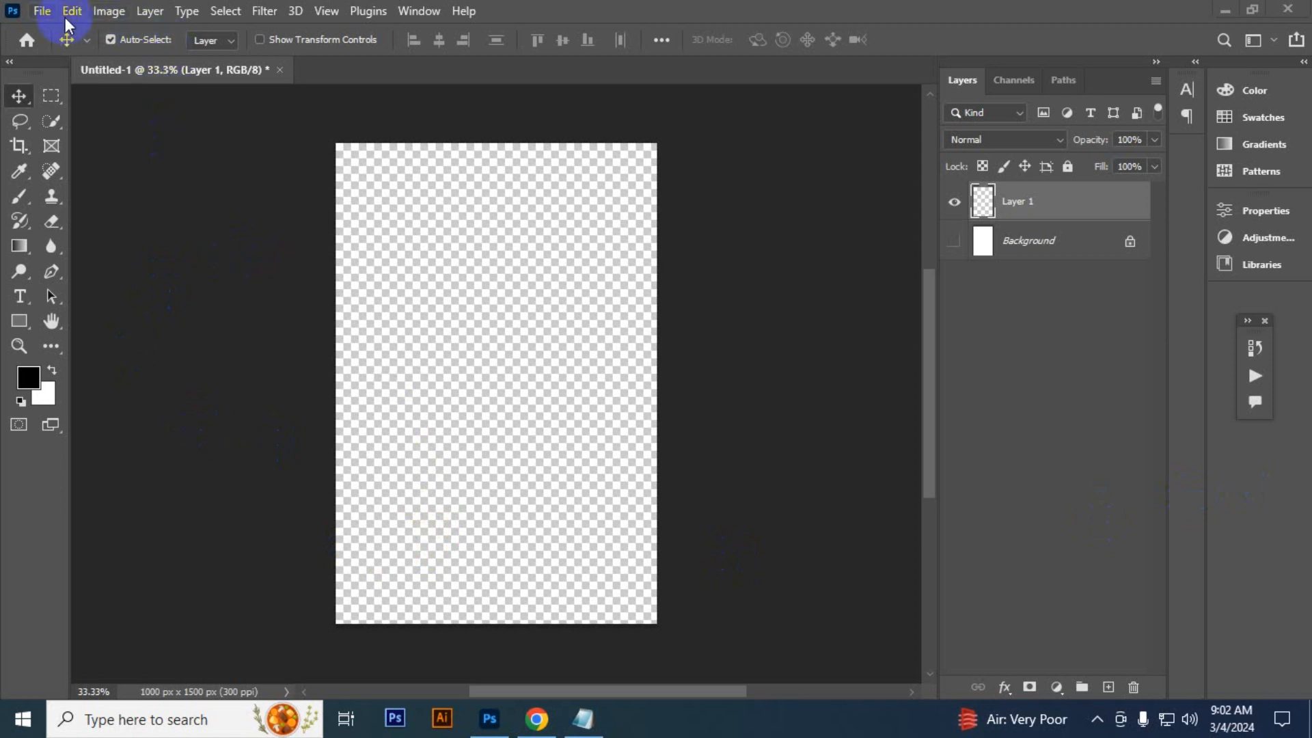
{"action": "left_click", "coordinate": [71, 10]}
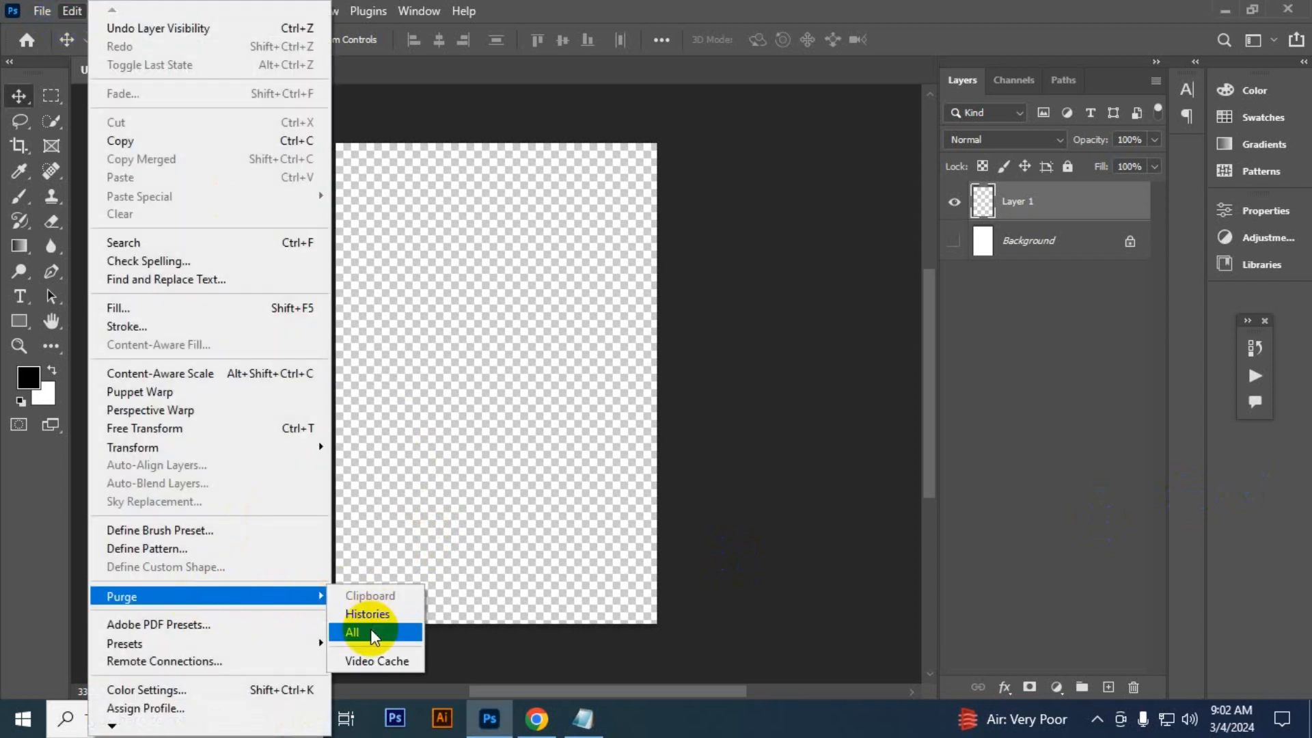
{"action": "left_click", "coordinate": [352, 631]}
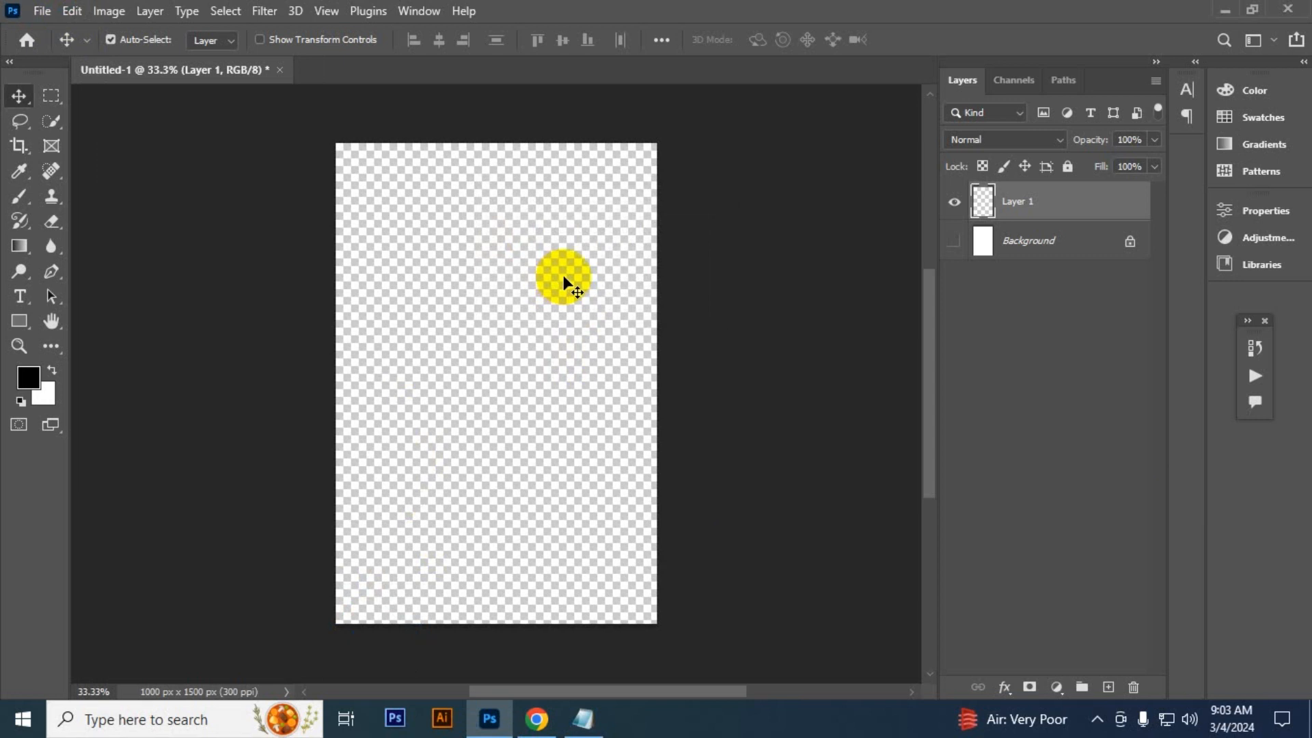
{"action": "left_click_drag", "start_coordinate": [563, 277], "coordinate": [509, 510]}
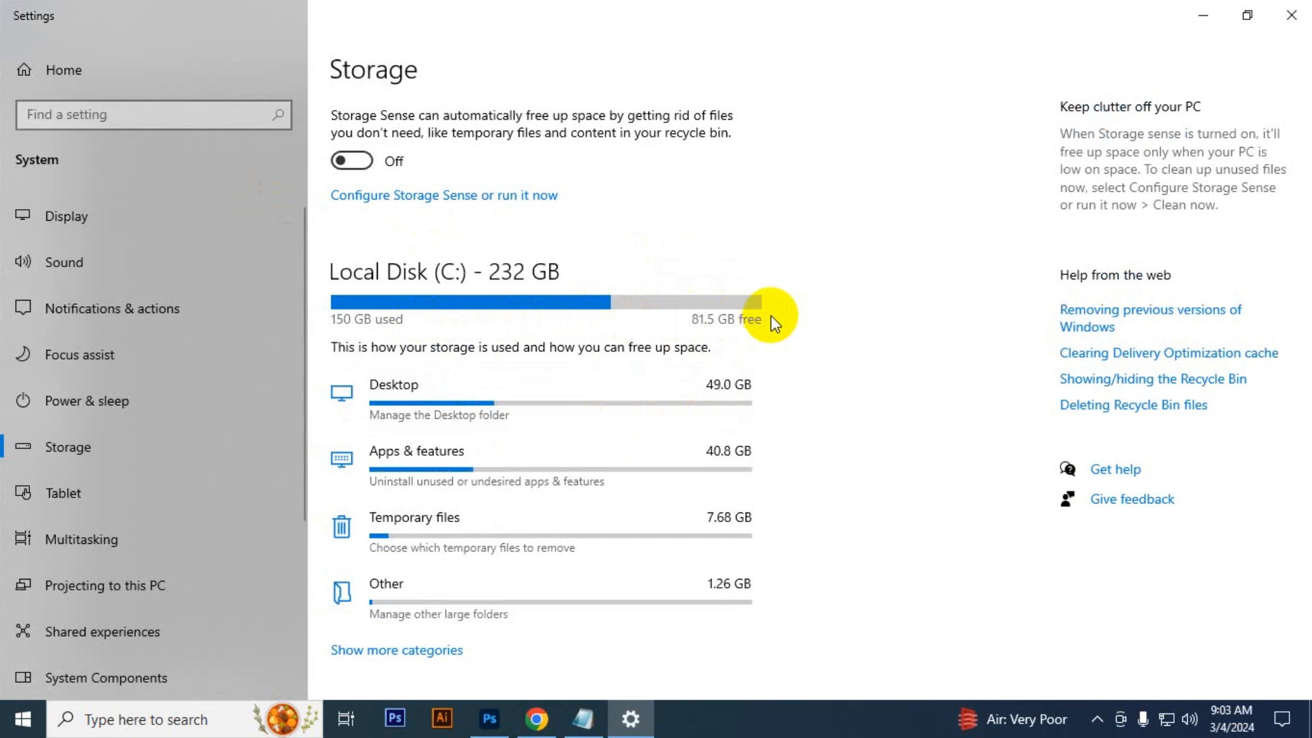
{"action": "mouse_move", "coordinate": [705, 422]}
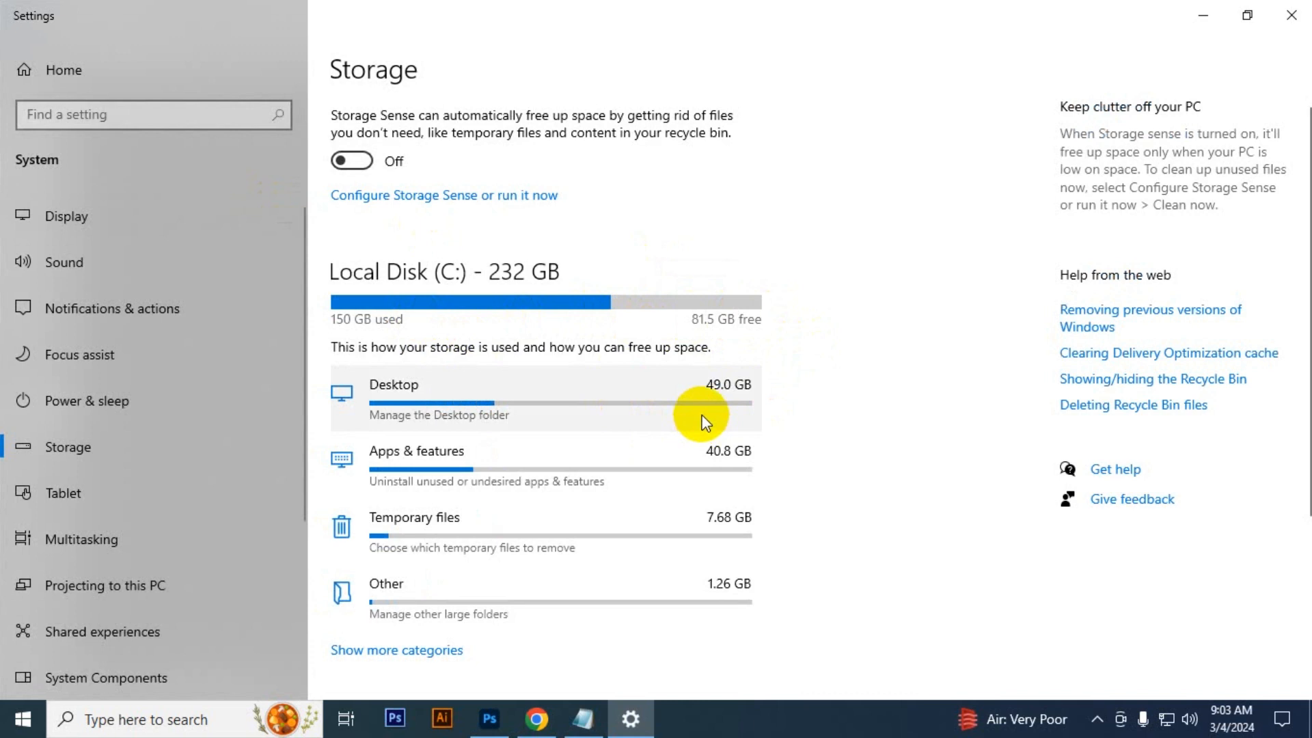
{"action": "mouse_move", "coordinate": [573, 525]}
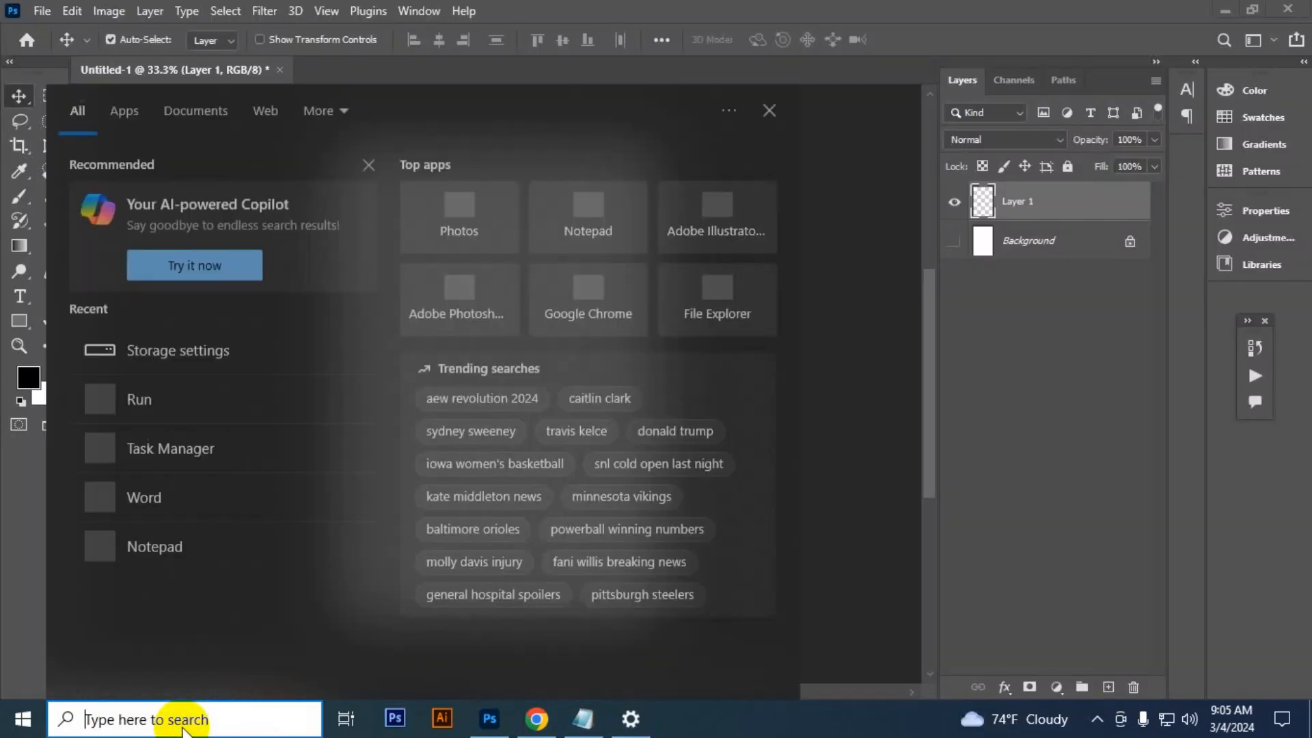
- Launch Run from taskbar search and open the 'temp' folder location
{"action": "type", "text": "run"}
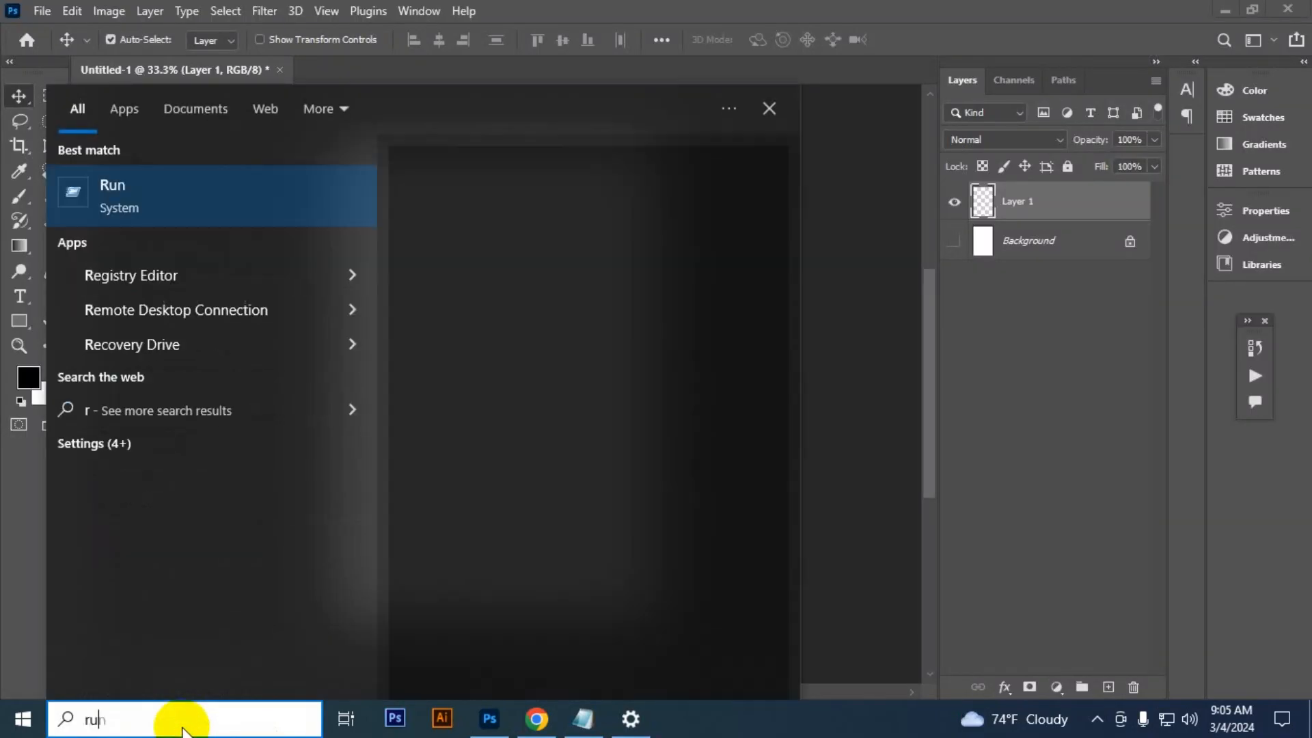
{"action": "left_click", "coordinate": [112, 195]}
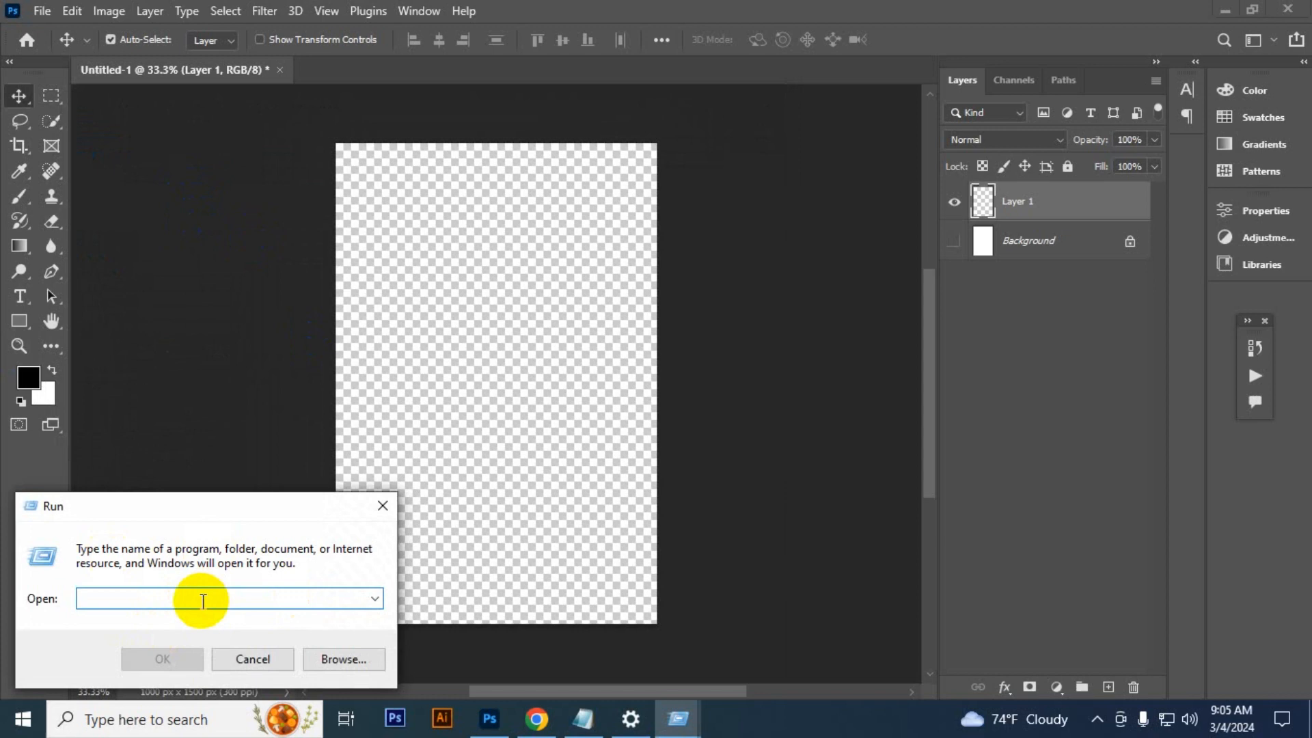
{"action": "type", "text": "t"}
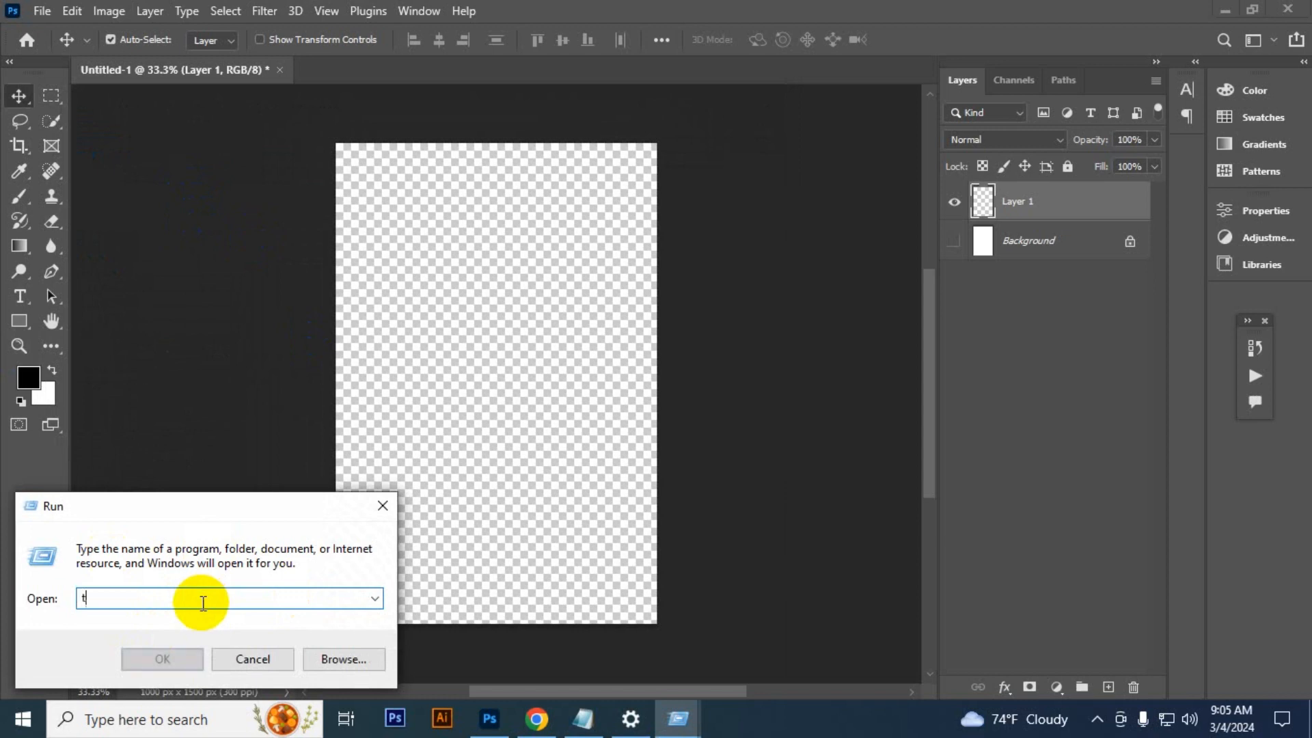
{"action": "type", "text": "emp"}
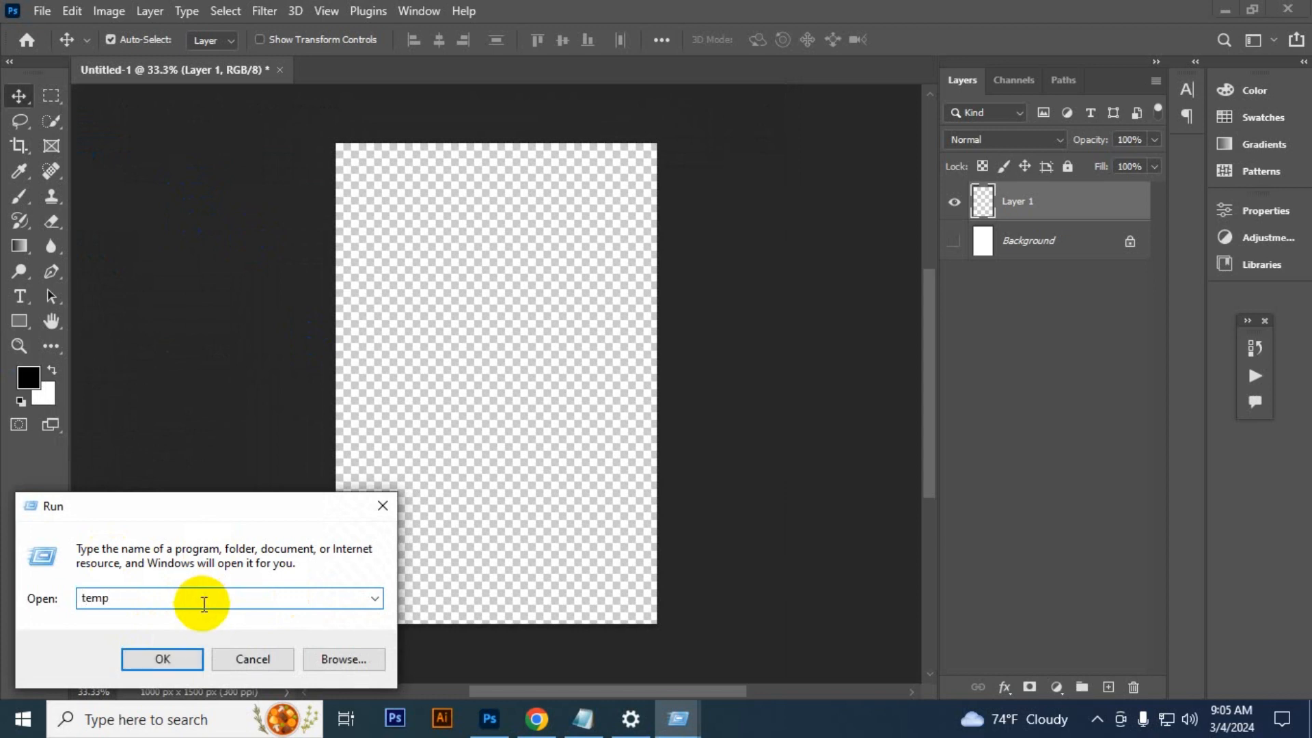
{"action": "left_click", "coordinate": [161, 659]}
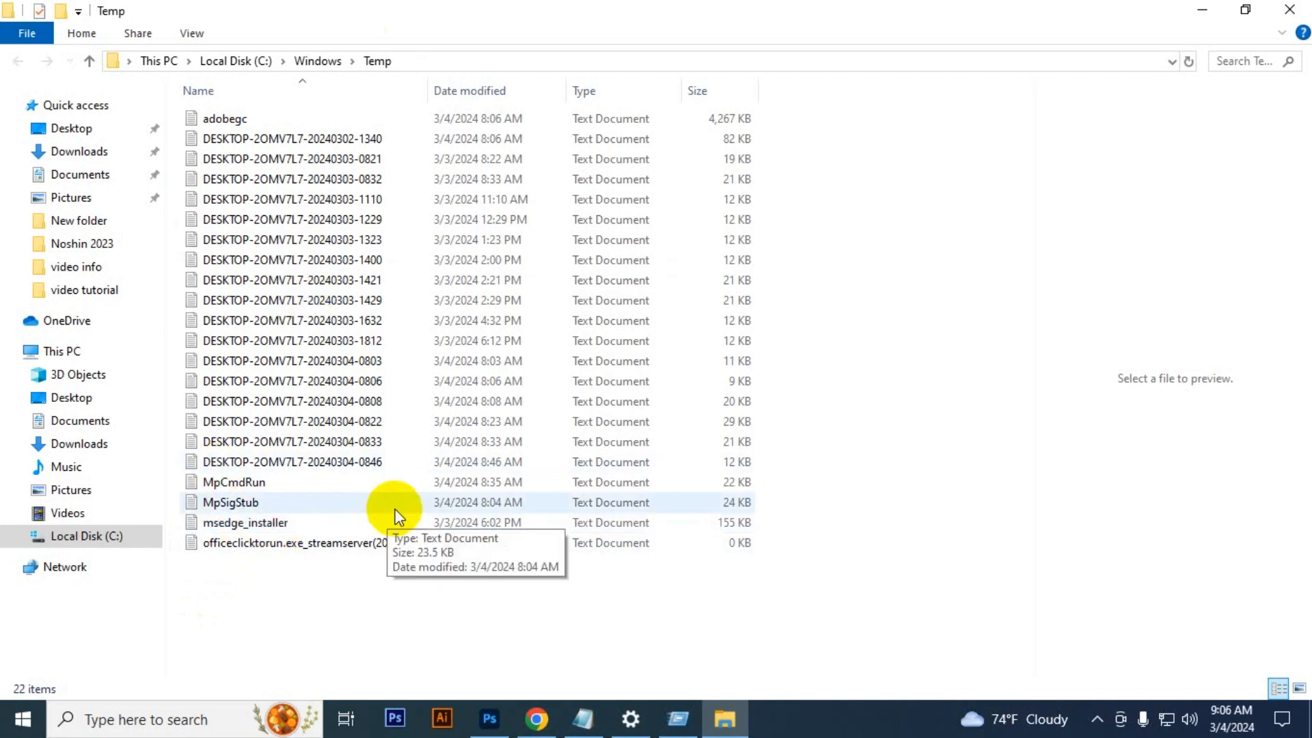
- Delete all files in the Windows Temp folder, skipping the two still in use
{"action": "key", "text": "ctrl+a"}
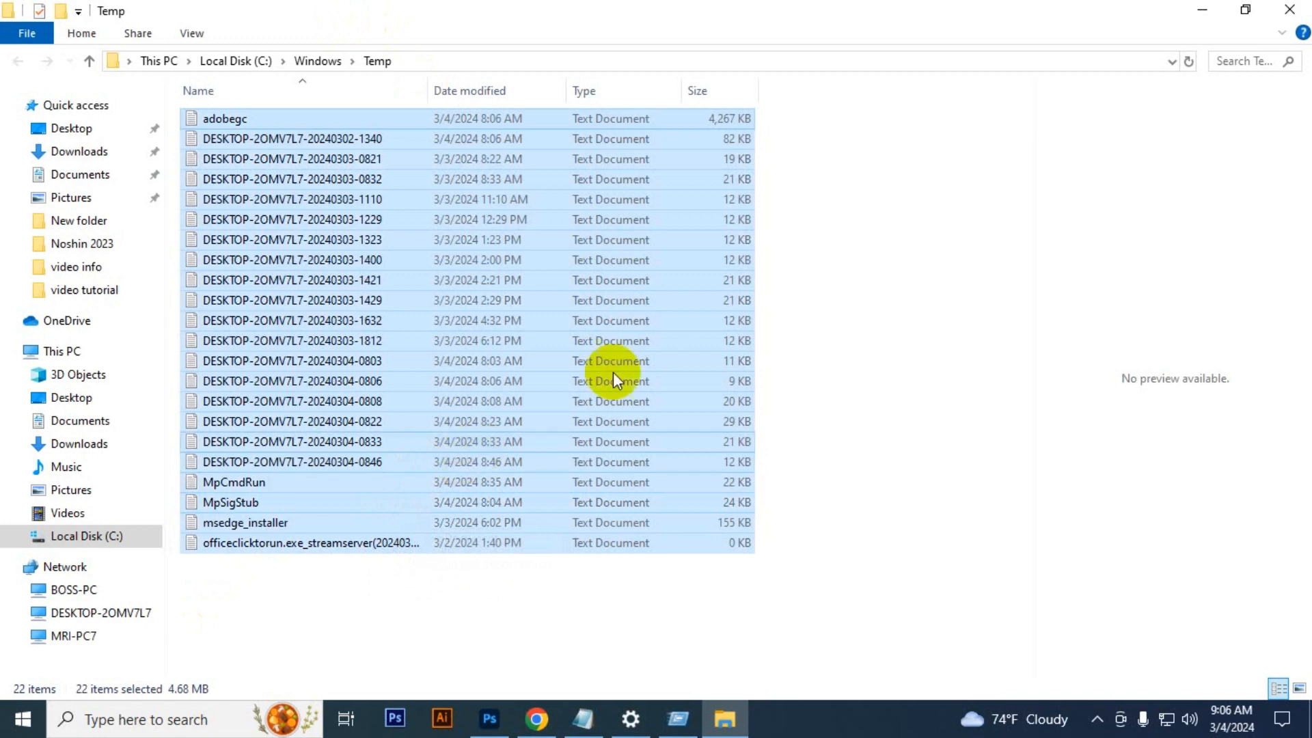
{"action": "right_click", "coordinate": [615, 382]}
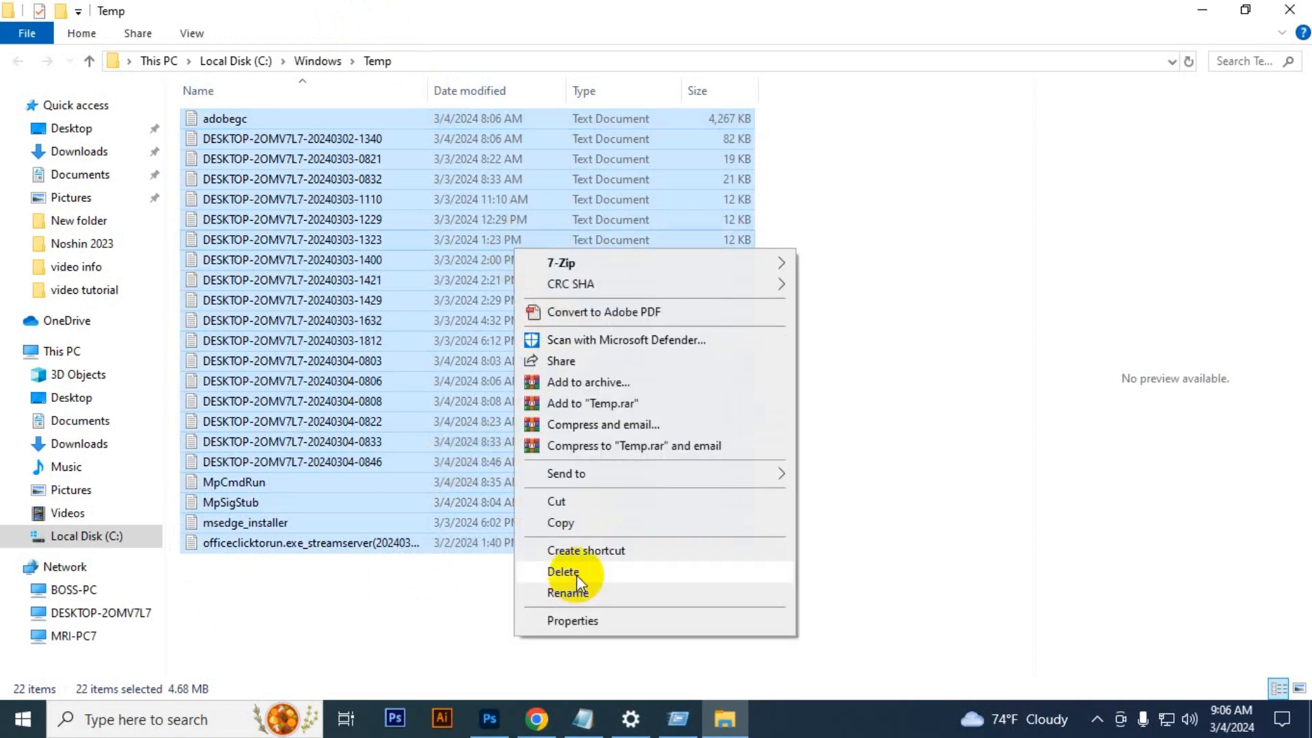
{"action": "left_click", "coordinate": [564, 571]}
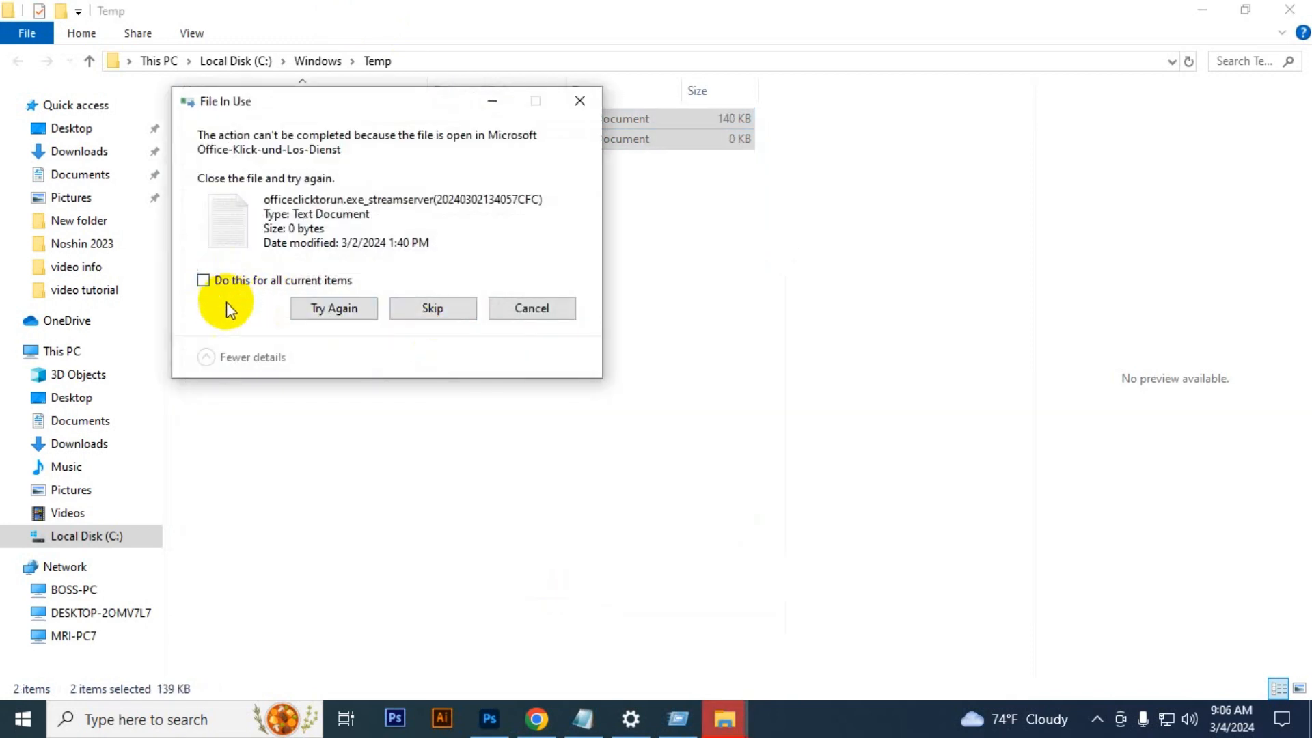
{"action": "left_click", "coordinate": [202, 279]}
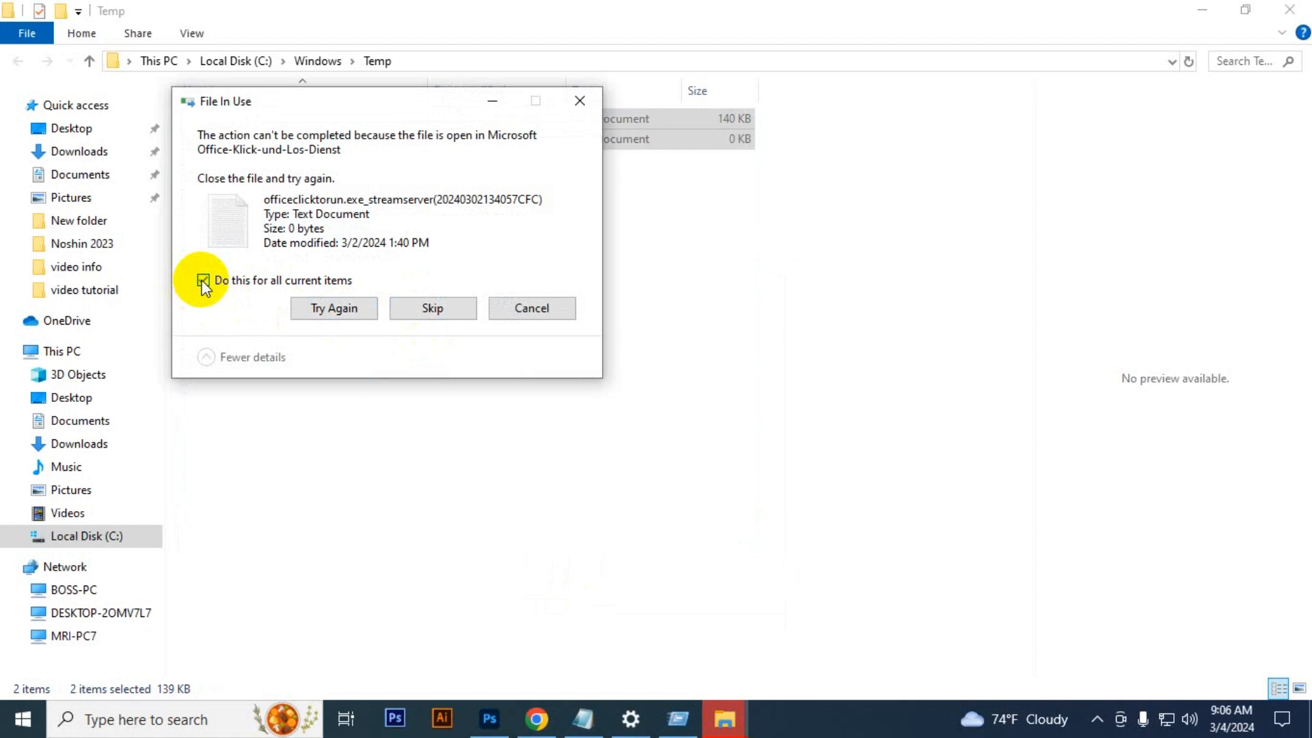
{"action": "left_click", "coordinate": [433, 307]}
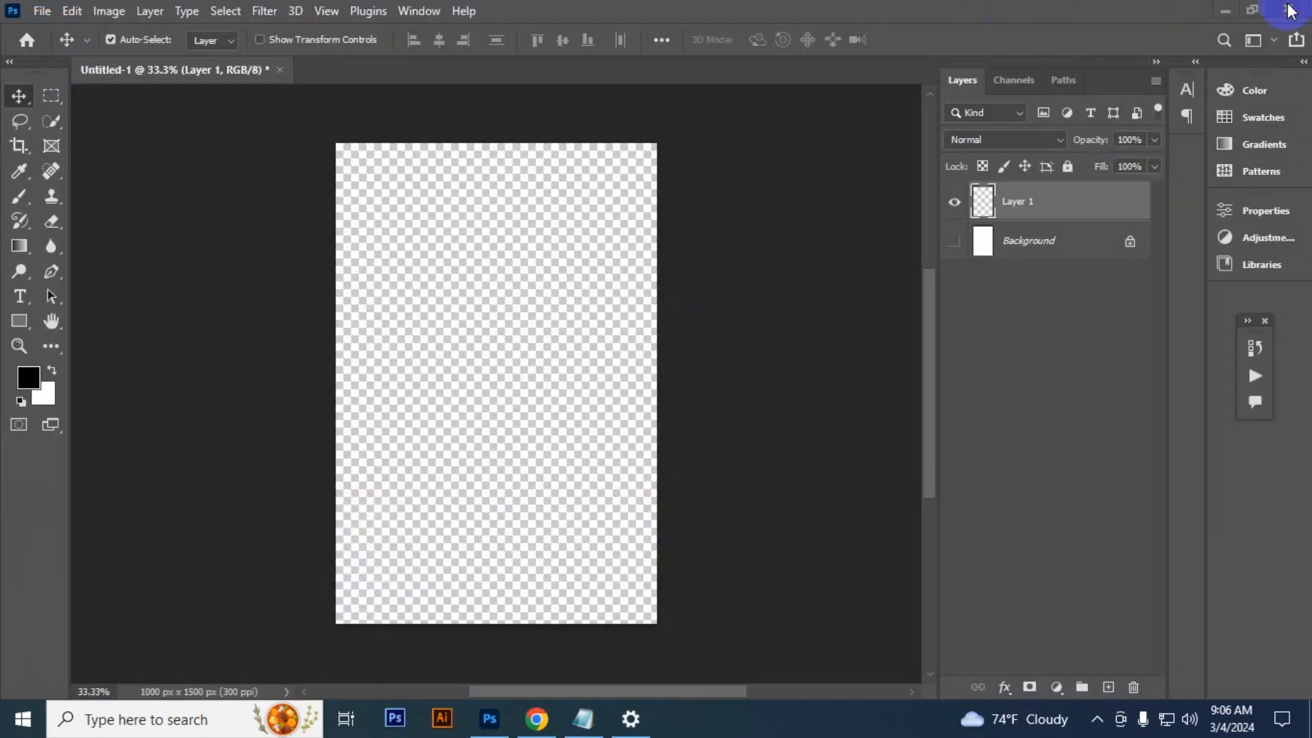
{"action": "mouse_move", "coordinate": [1292, 11]}
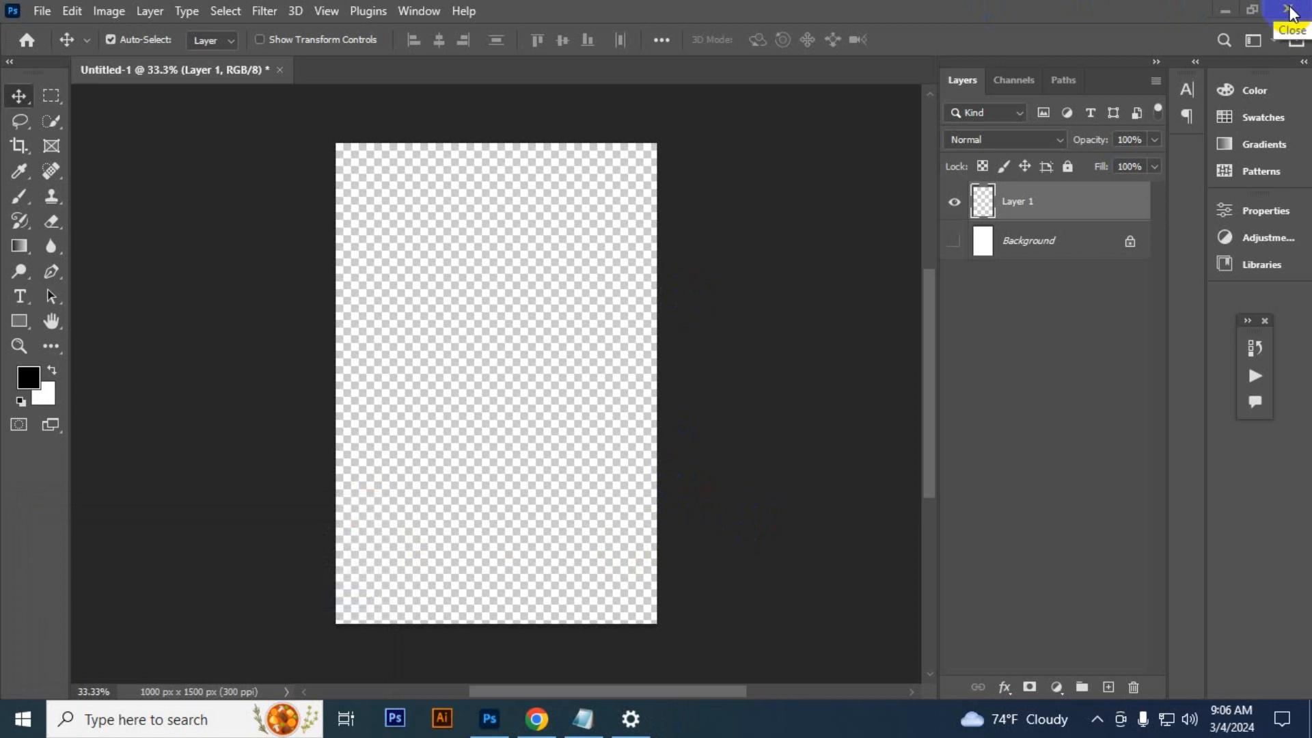
- Quit Photoshop and dismiss the save-changes prompt for Untitled-1
{"action": "left_click", "coordinate": [1293, 9]}
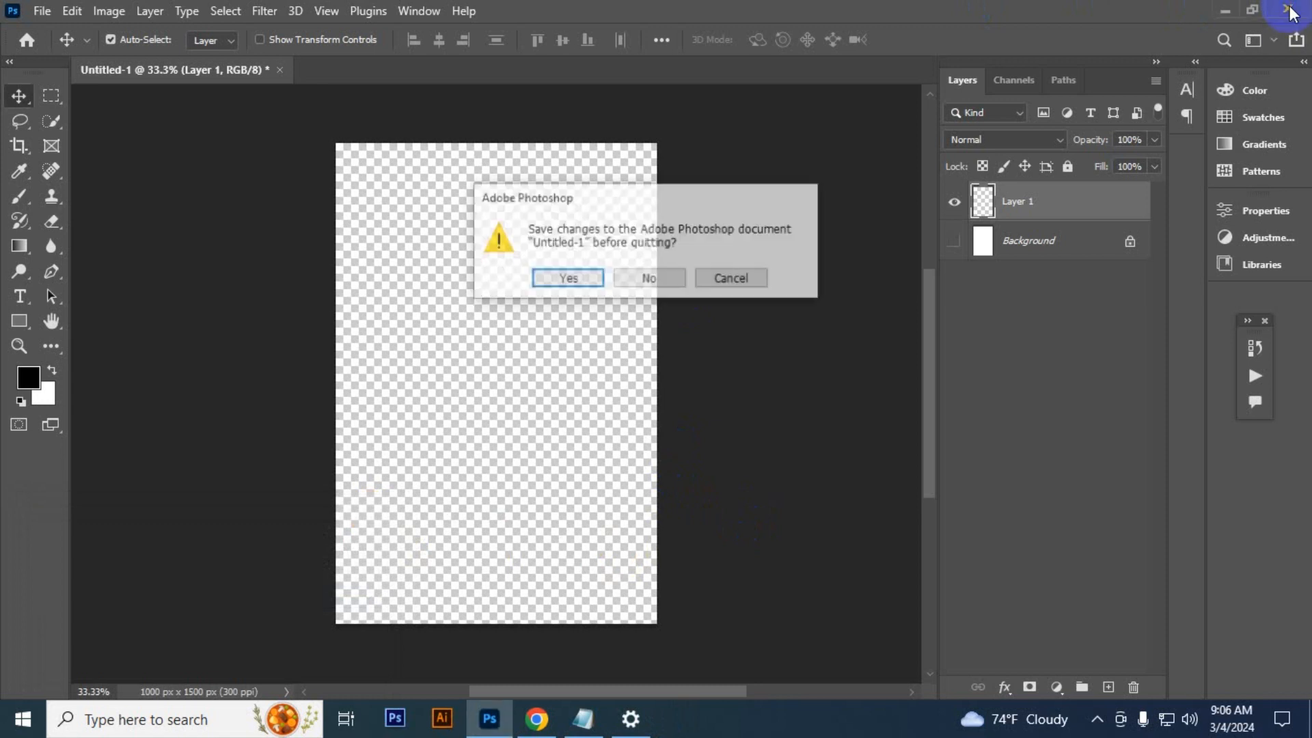
{"action": "left_click", "coordinate": [648, 278]}
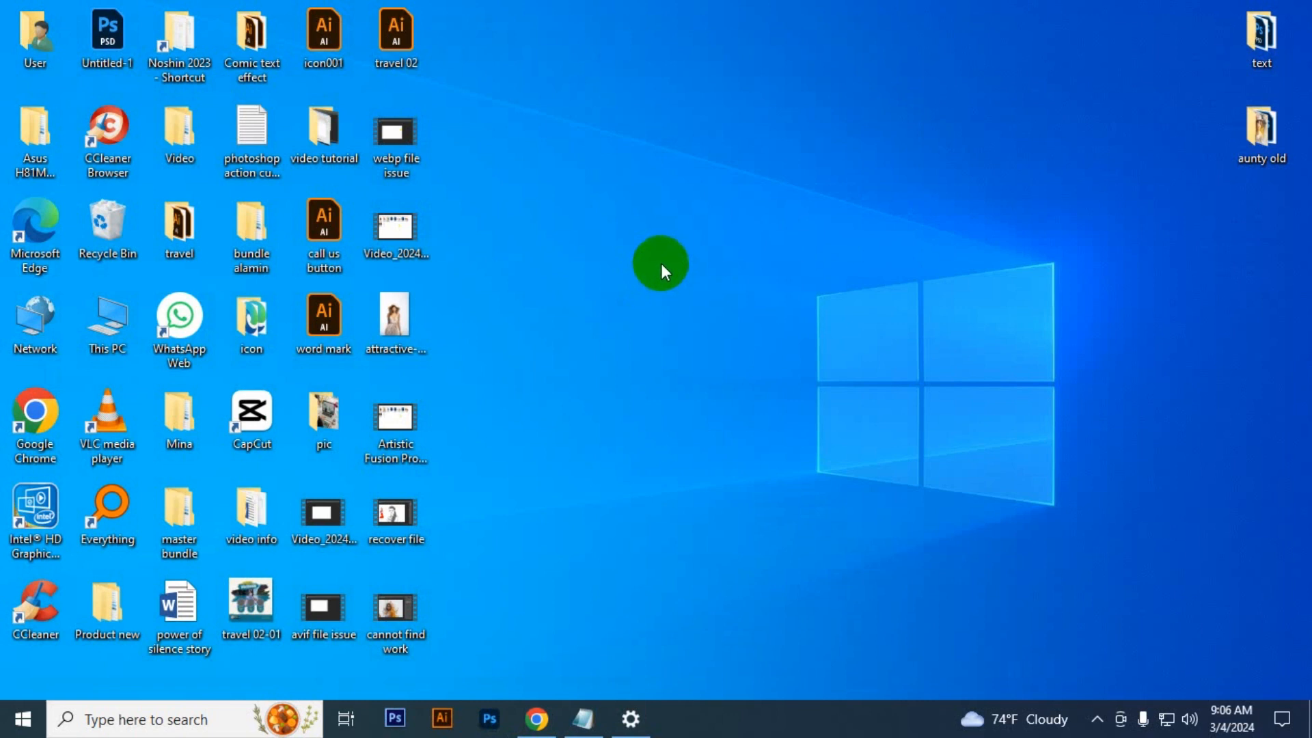
{"action": "mouse_move", "coordinate": [872, 125]}
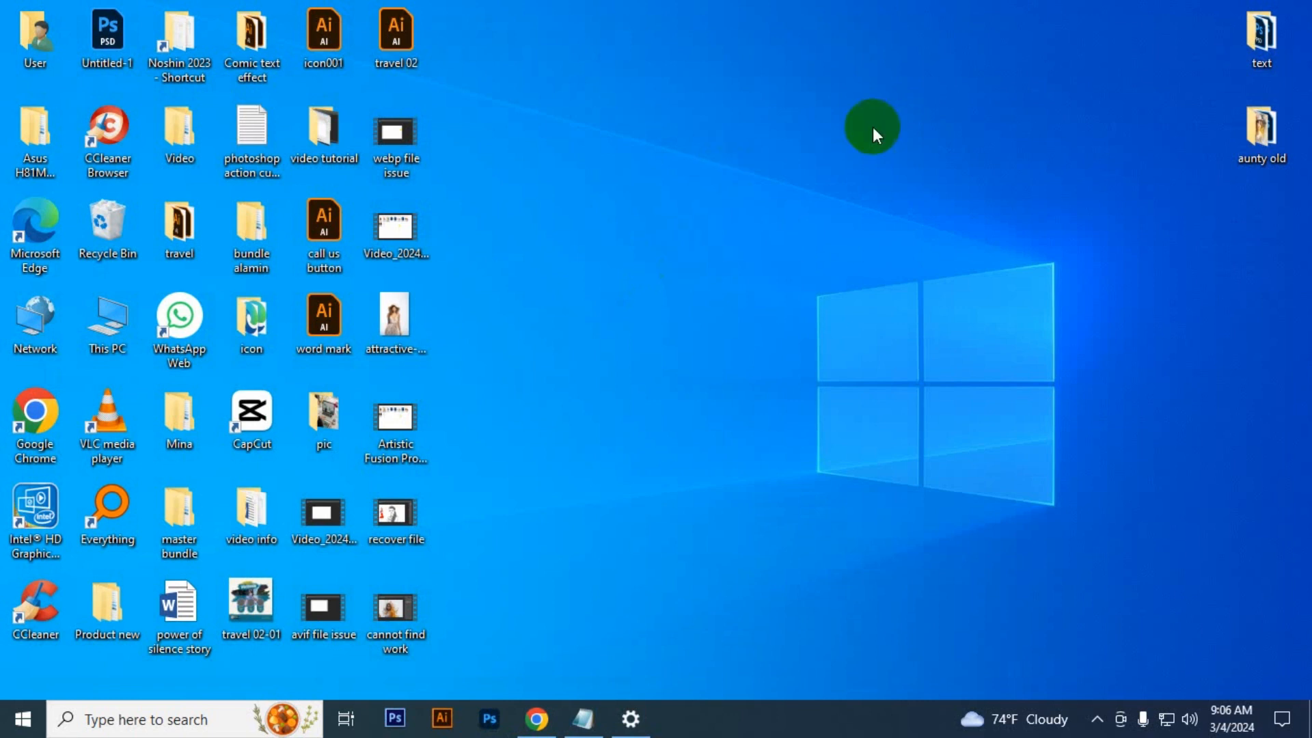
{"action": "mouse_move", "coordinate": [845, 304]}
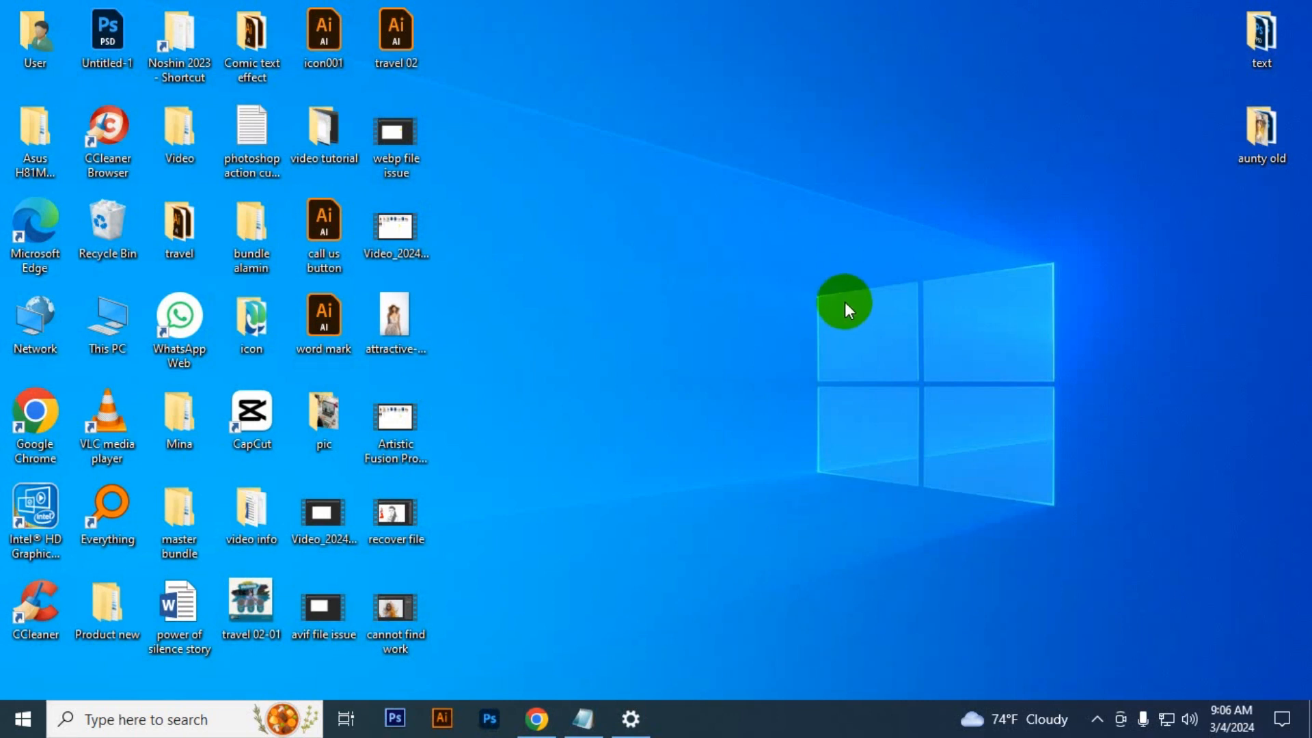